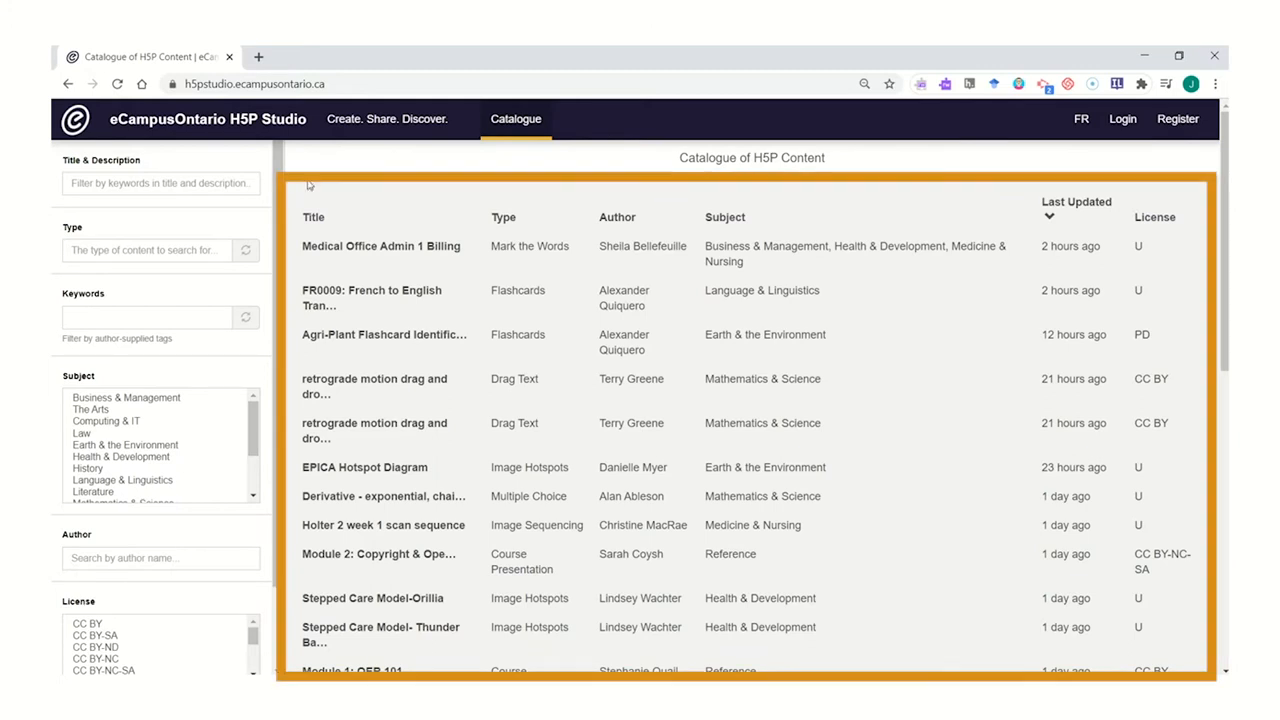
mouse_move(355, 381)
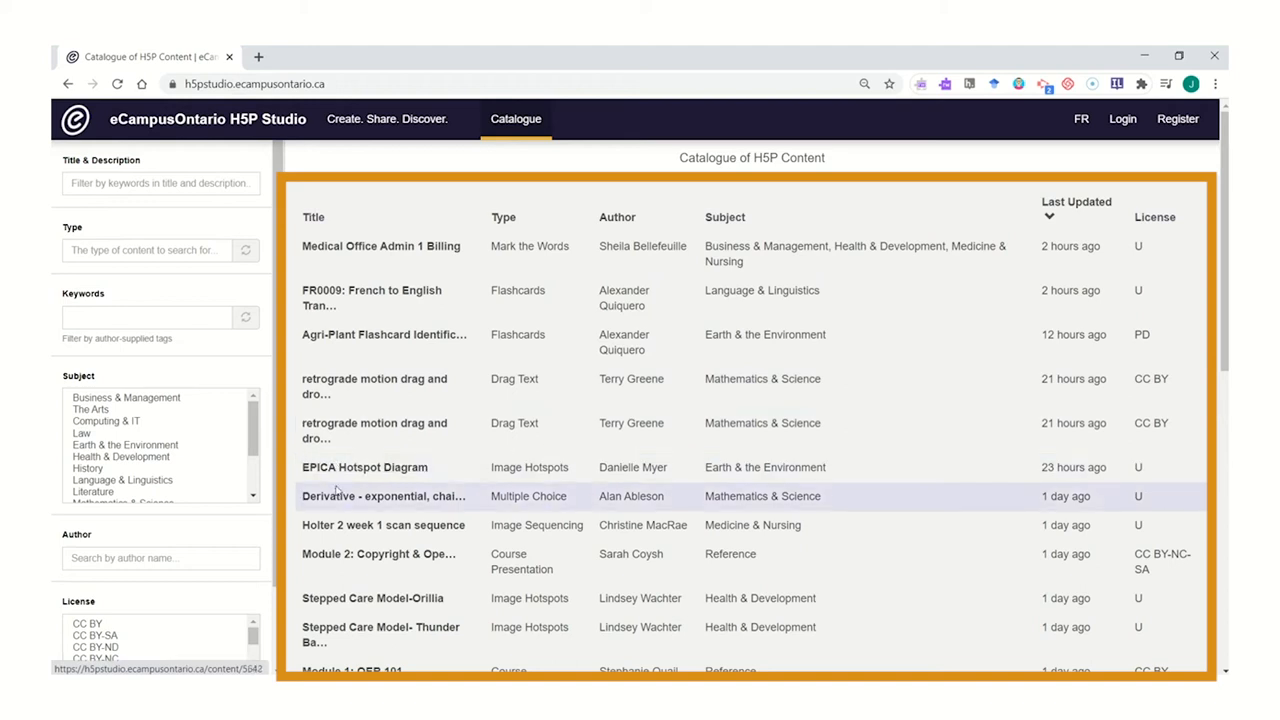
mouse_move(347, 644)
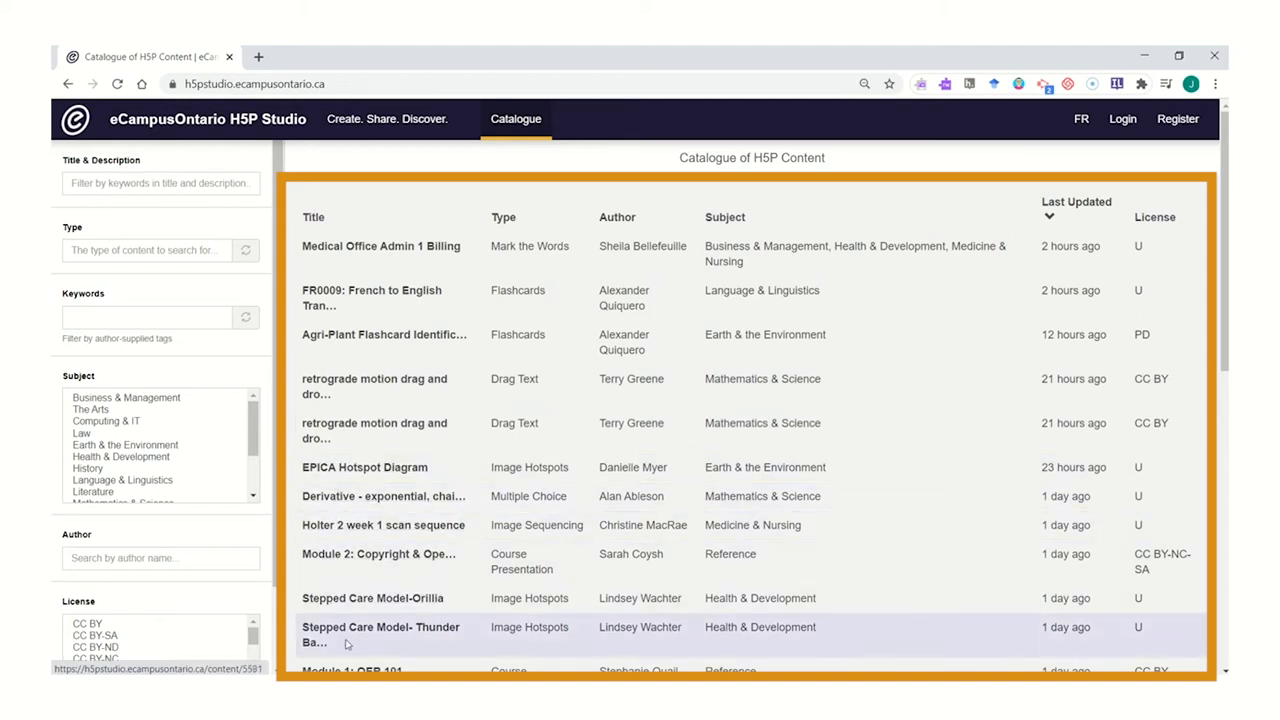
mouse_move(370, 246)
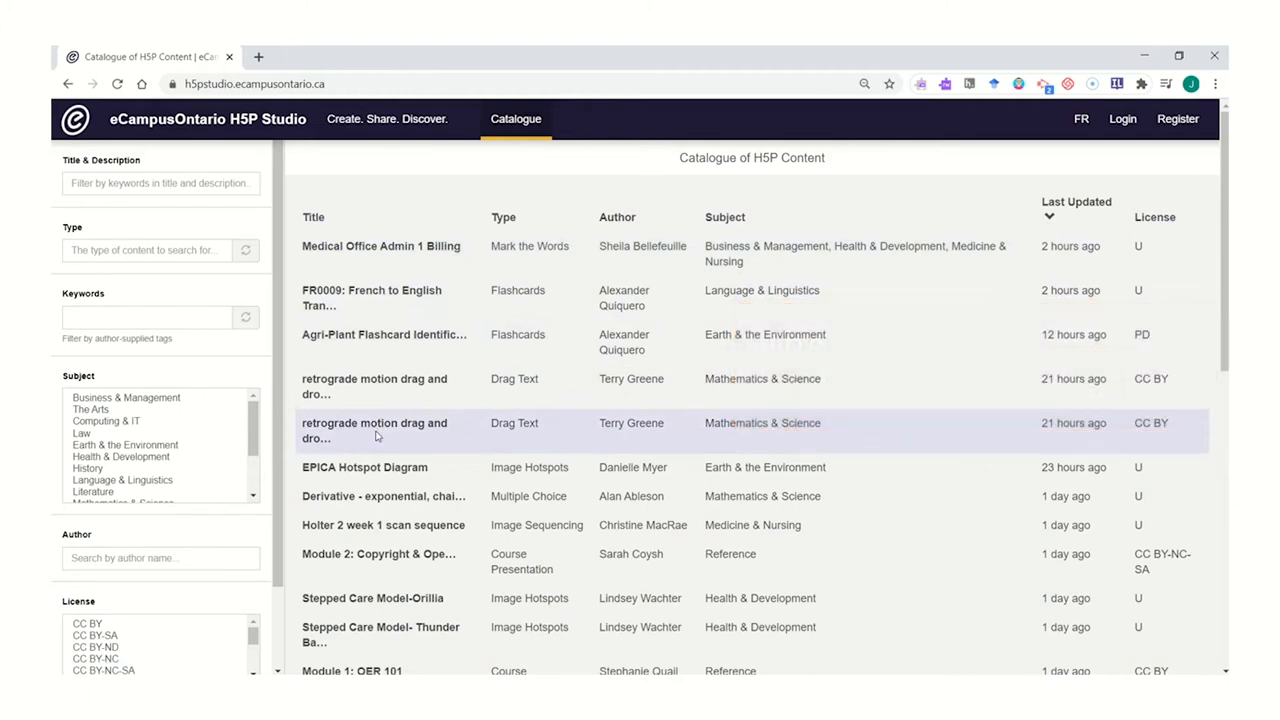
mouse_move(371, 258)
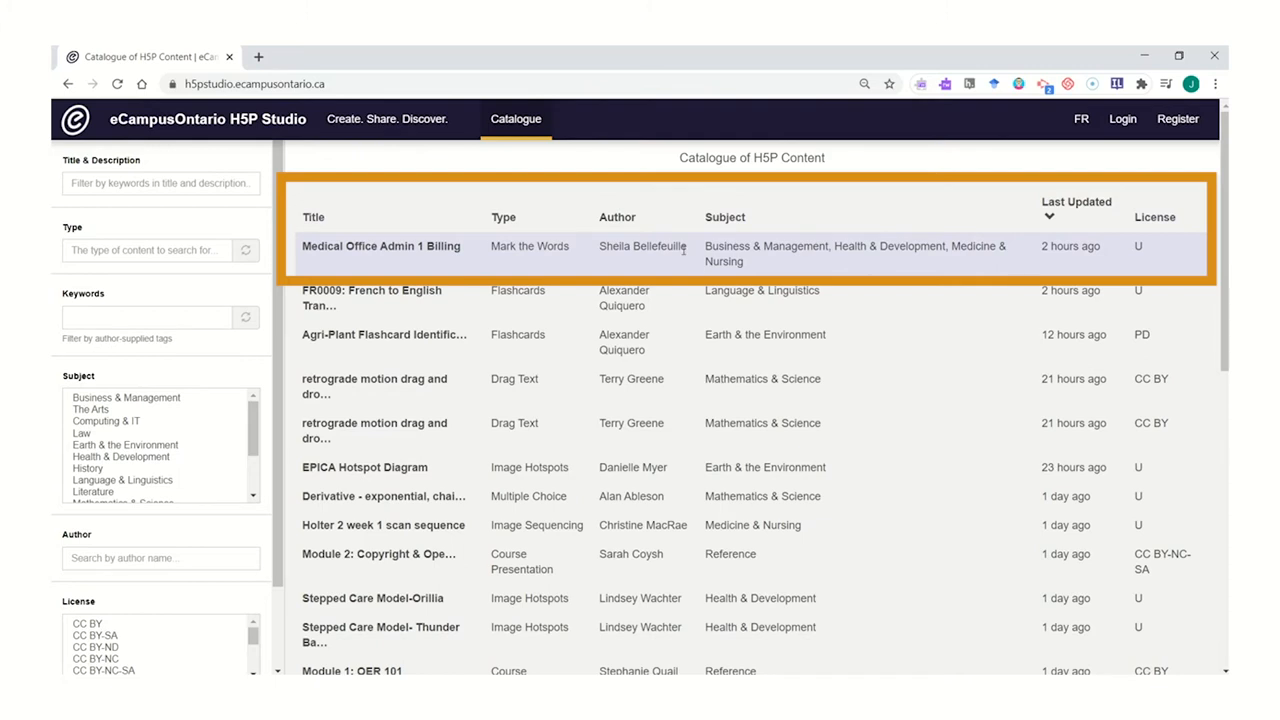
mouse_move(709, 246)
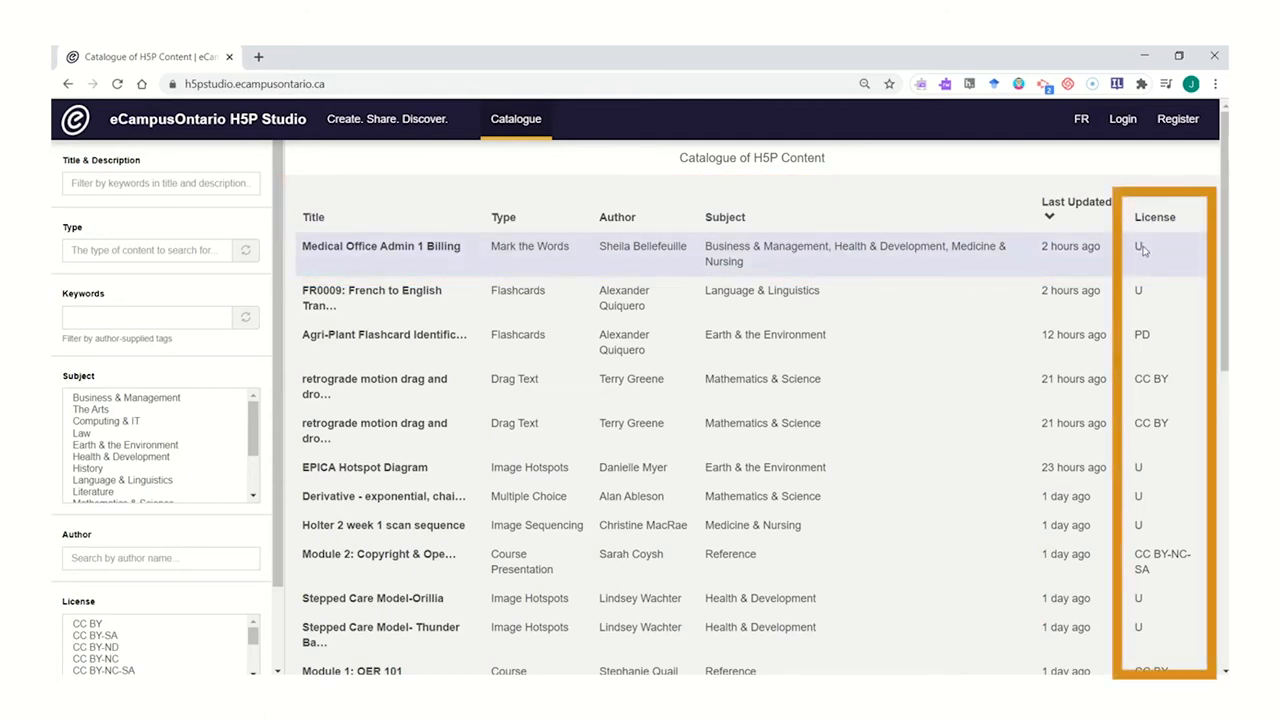
mouse_move(1160, 413)
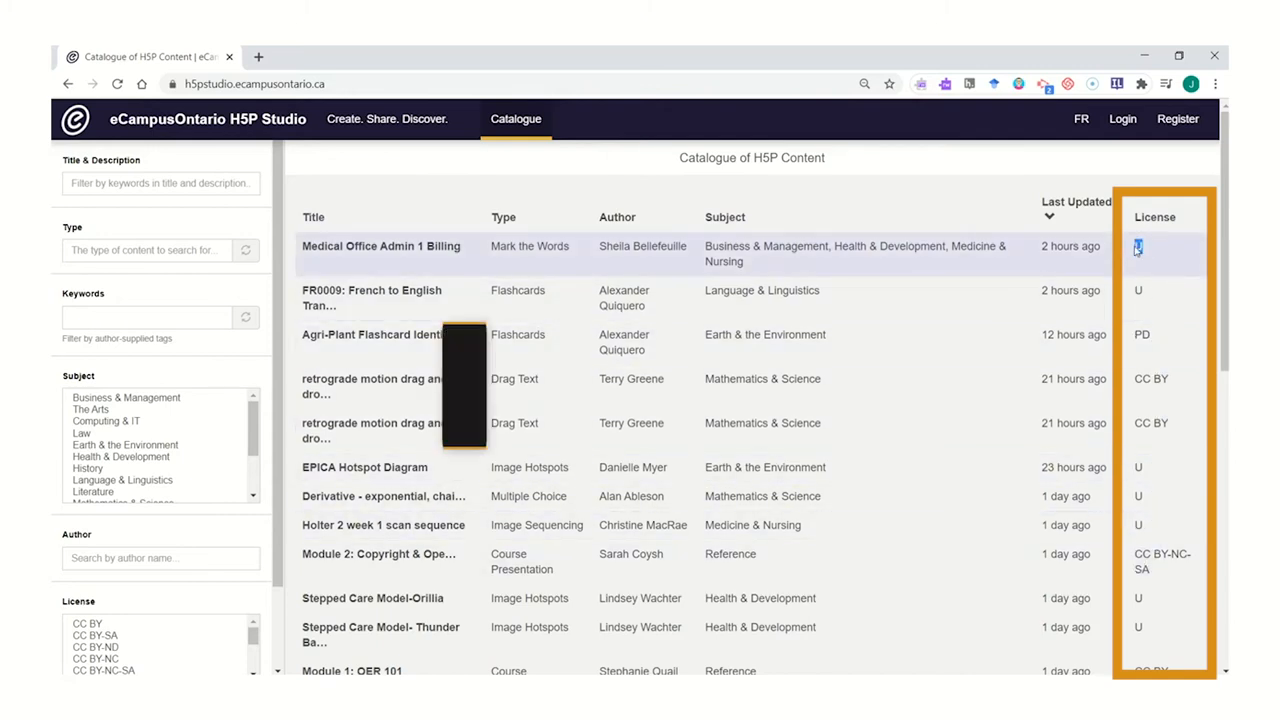
mouse_move(1138, 247)
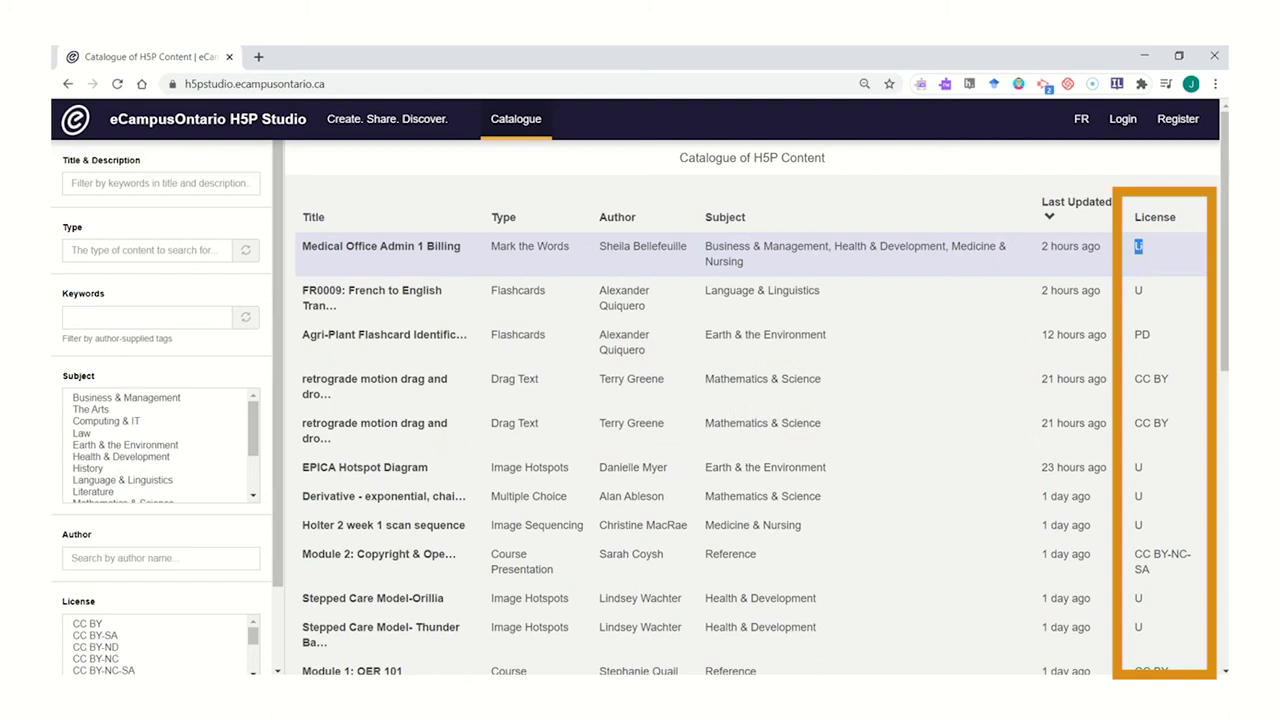
mouse_move(1145, 253)
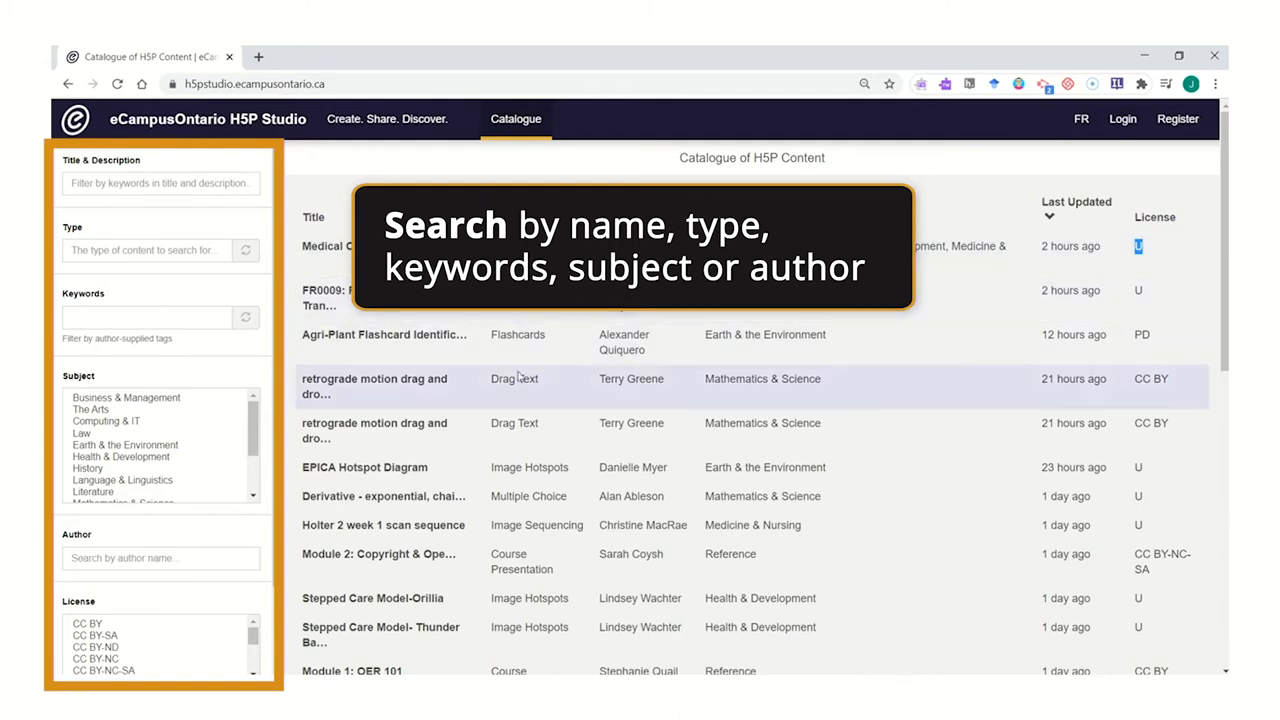
mouse_move(494, 467)
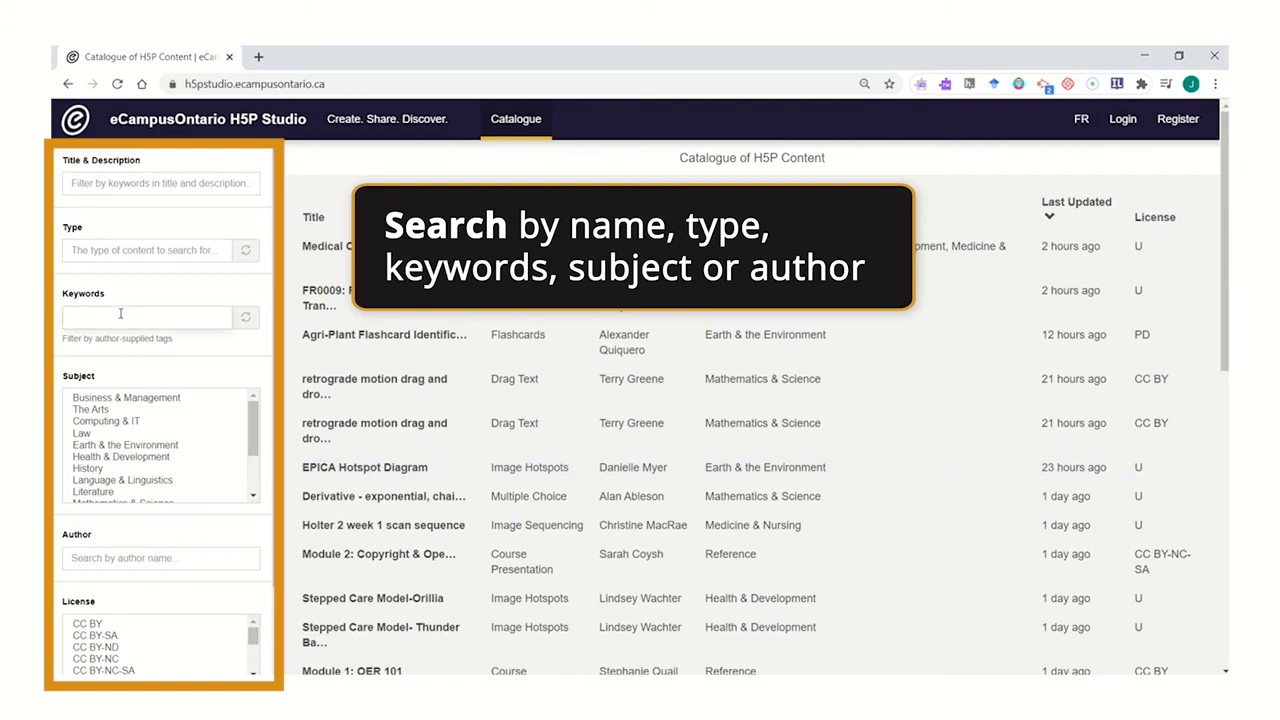
Step: Filter the catalogue by the Business & Management subject in the left sidebar
click(147, 316)
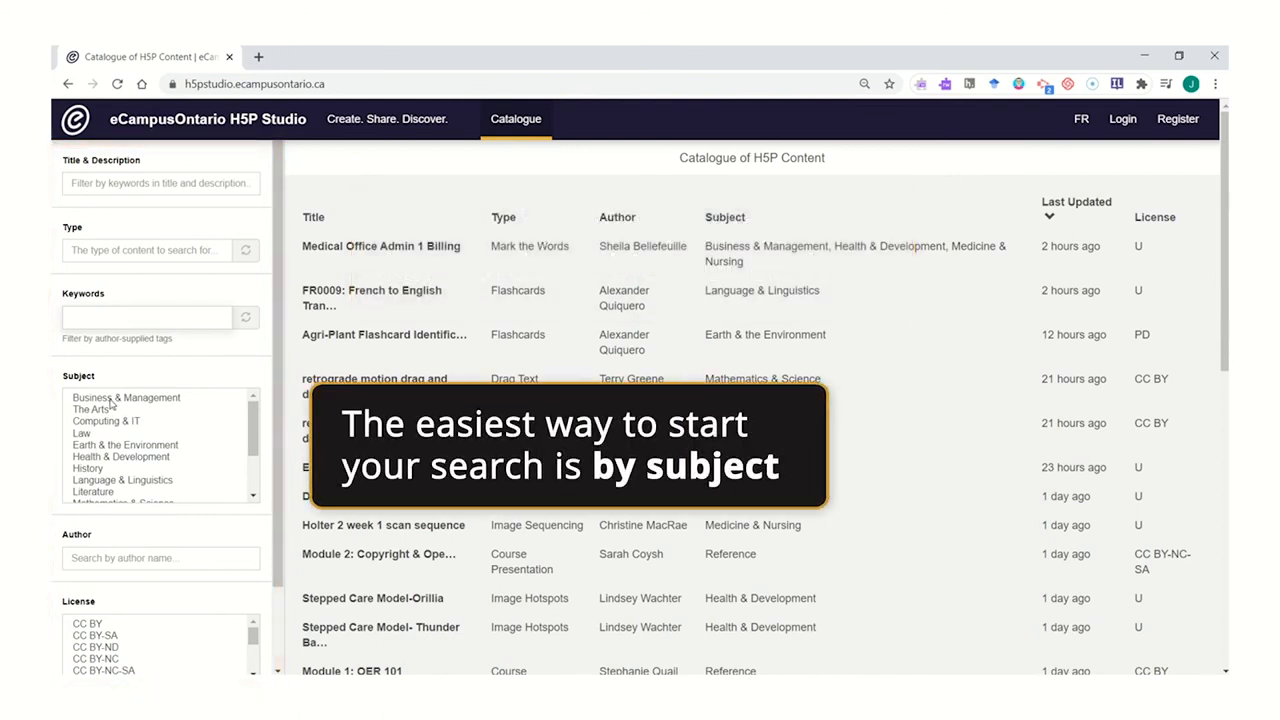
click(128, 398)
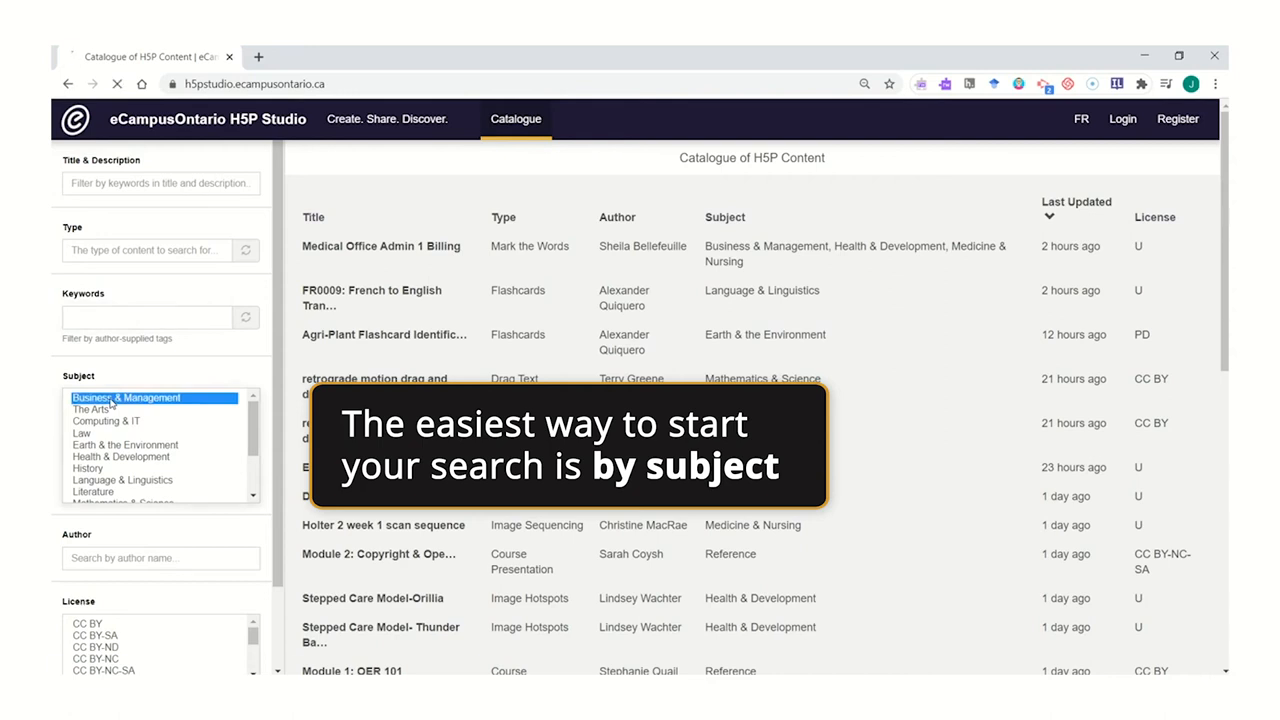
click(126, 397)
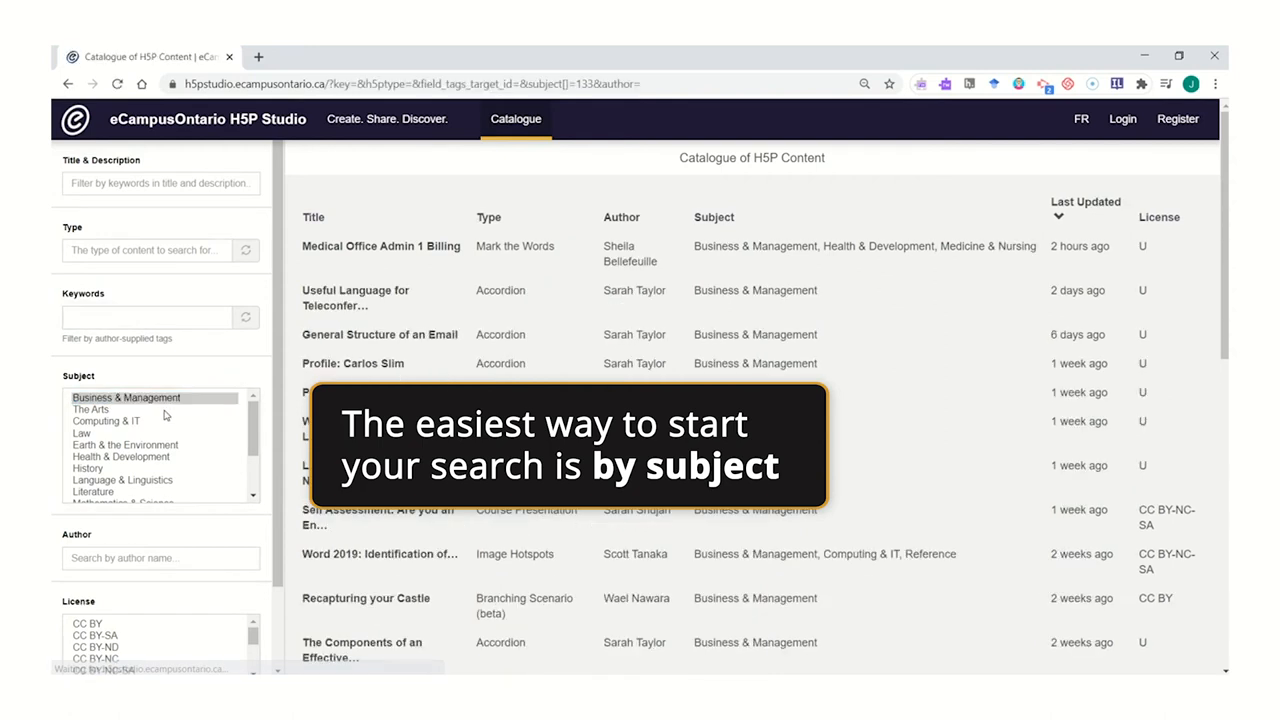
mouse_move(400, 255)
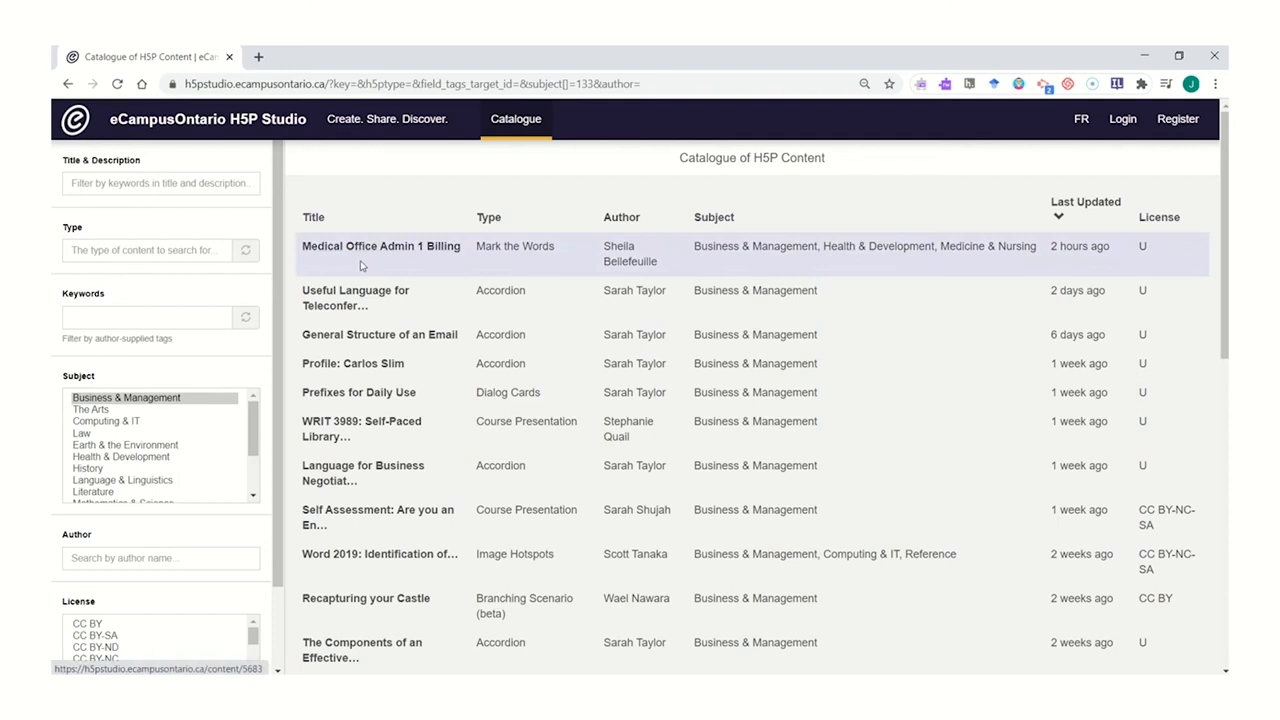
mouse_move(352, 481)
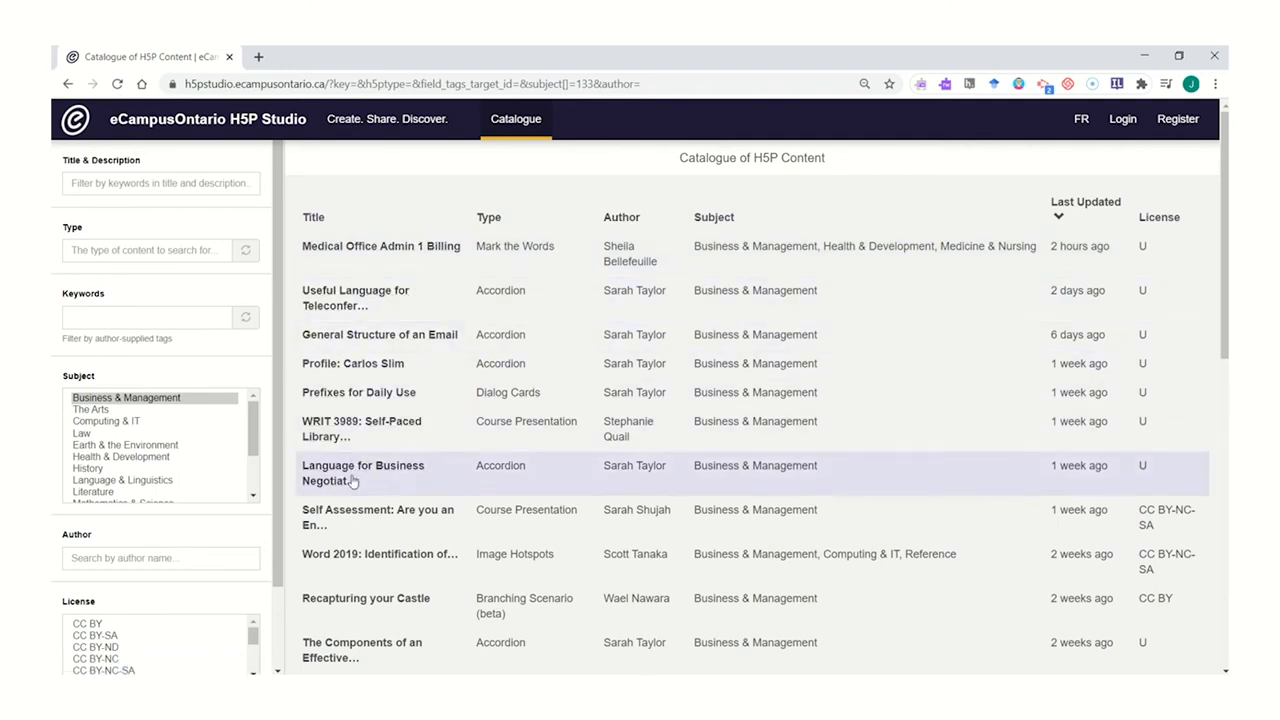
mouse_move(347, 364)
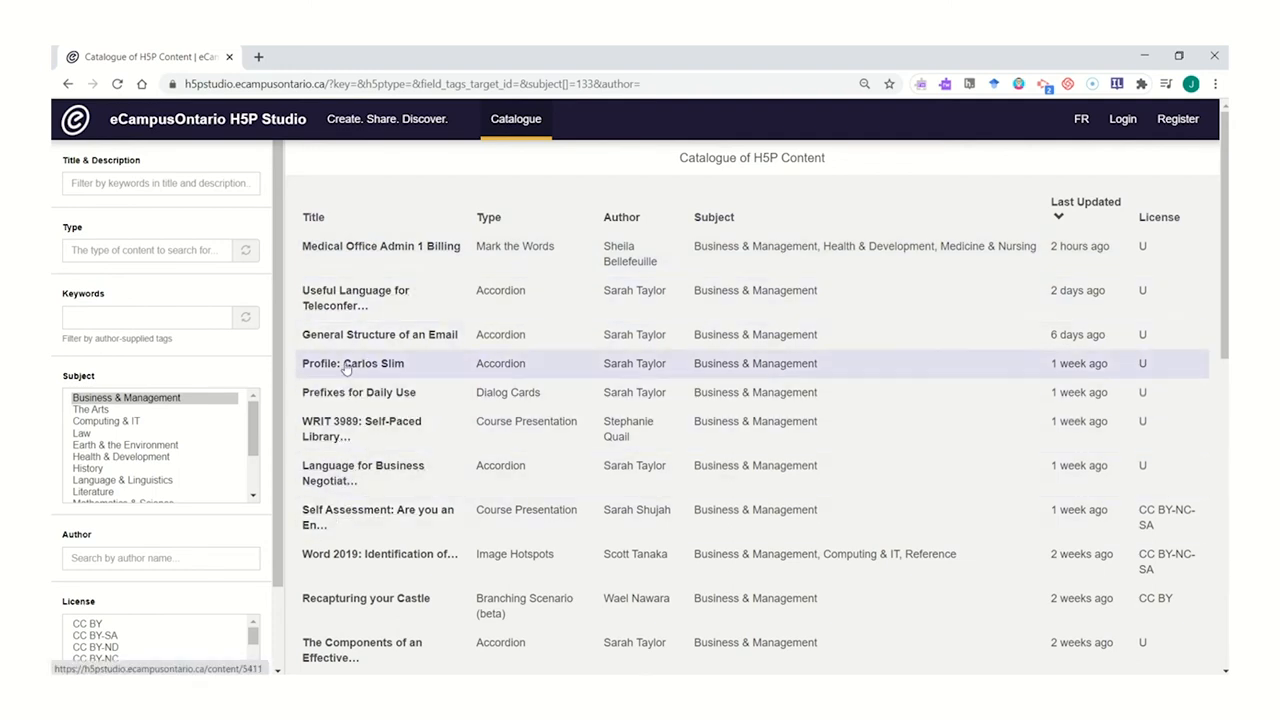
mouse_move(345, 258)
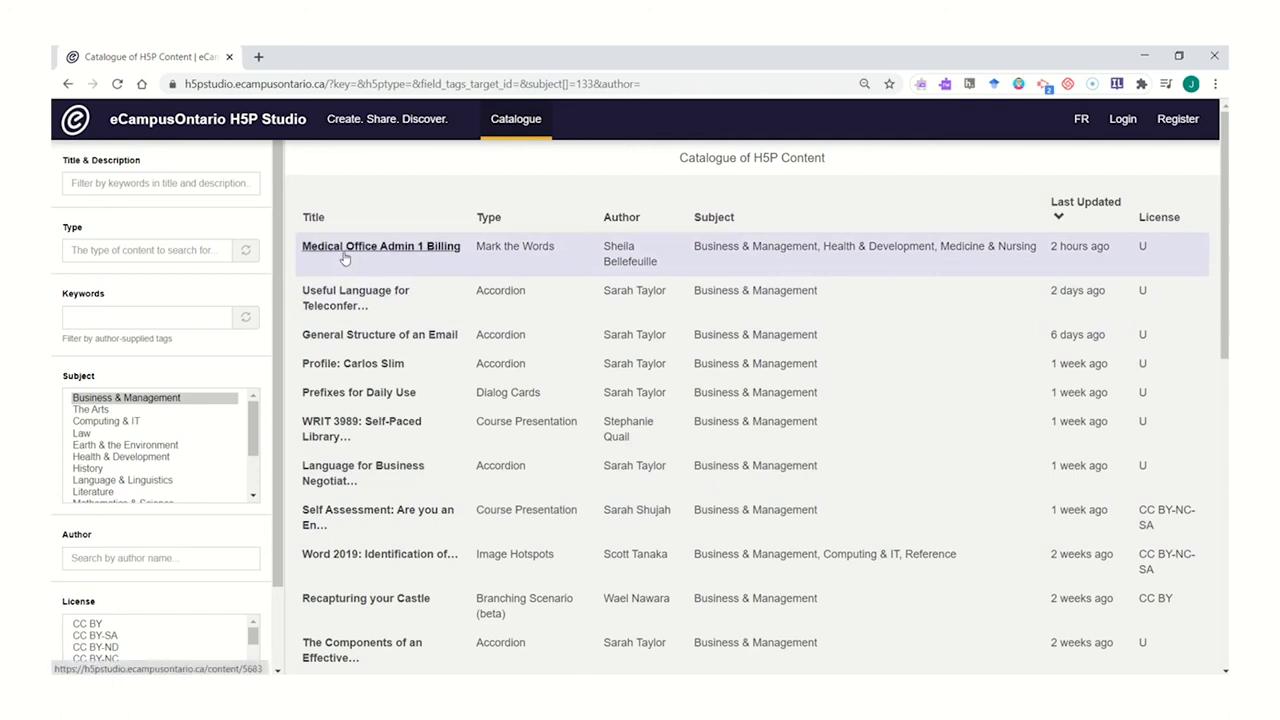
mouse_move(347, 257)
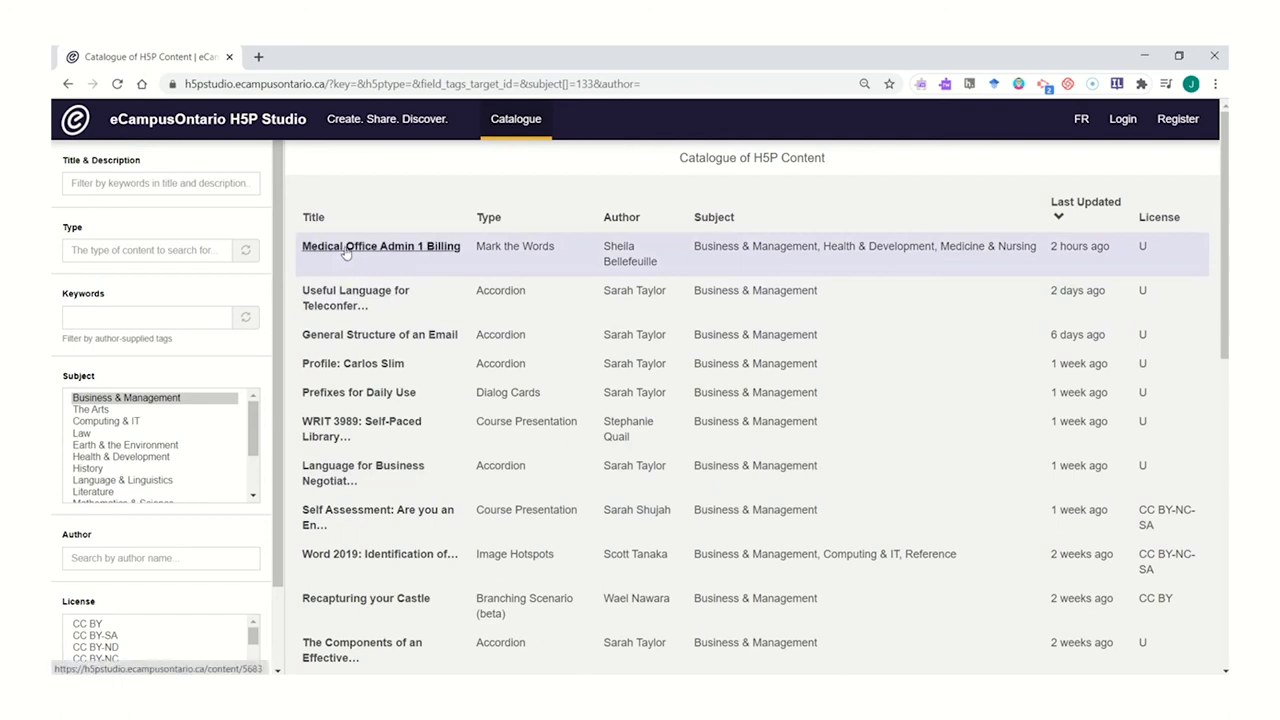
click(381, 246)
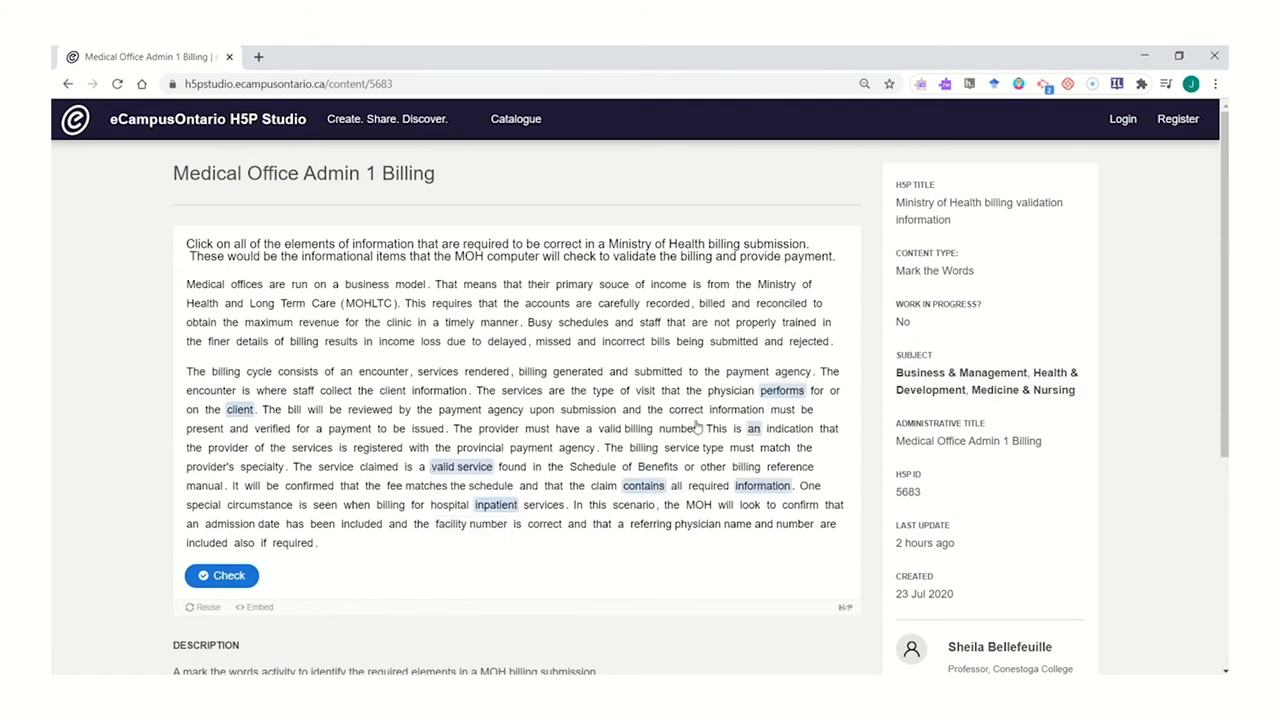
click(221, 575)
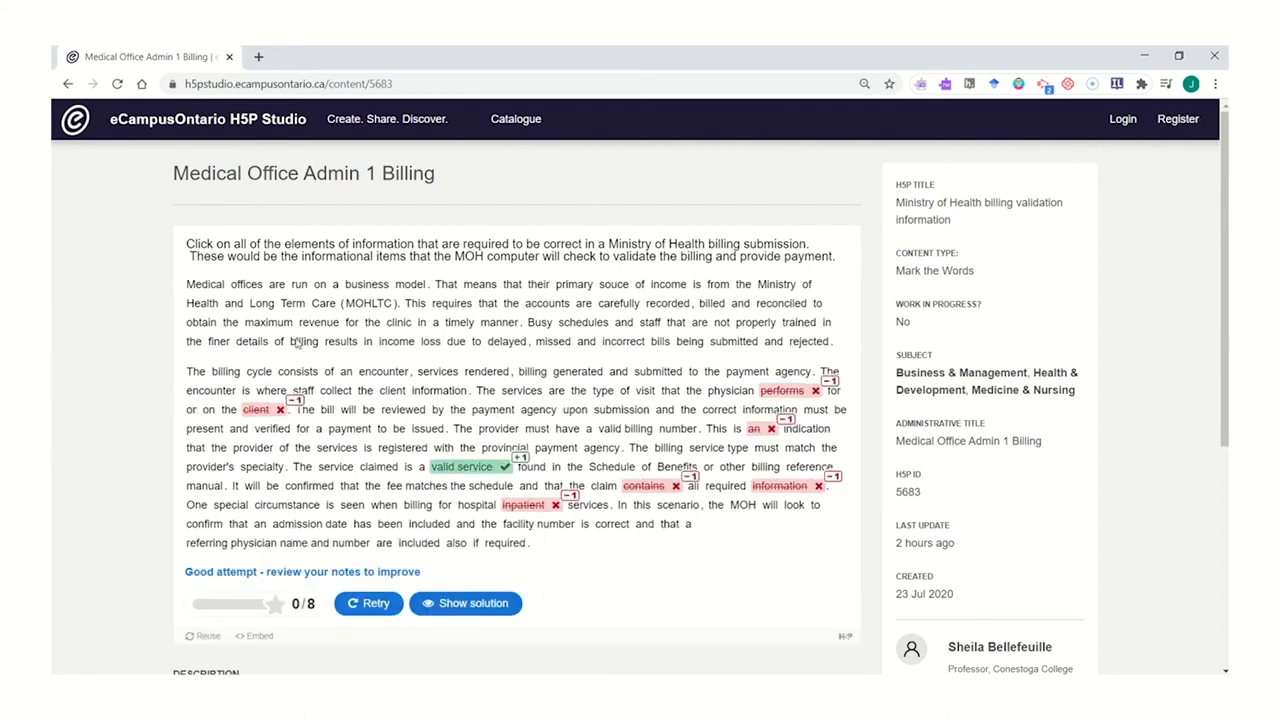
click(514, 119)
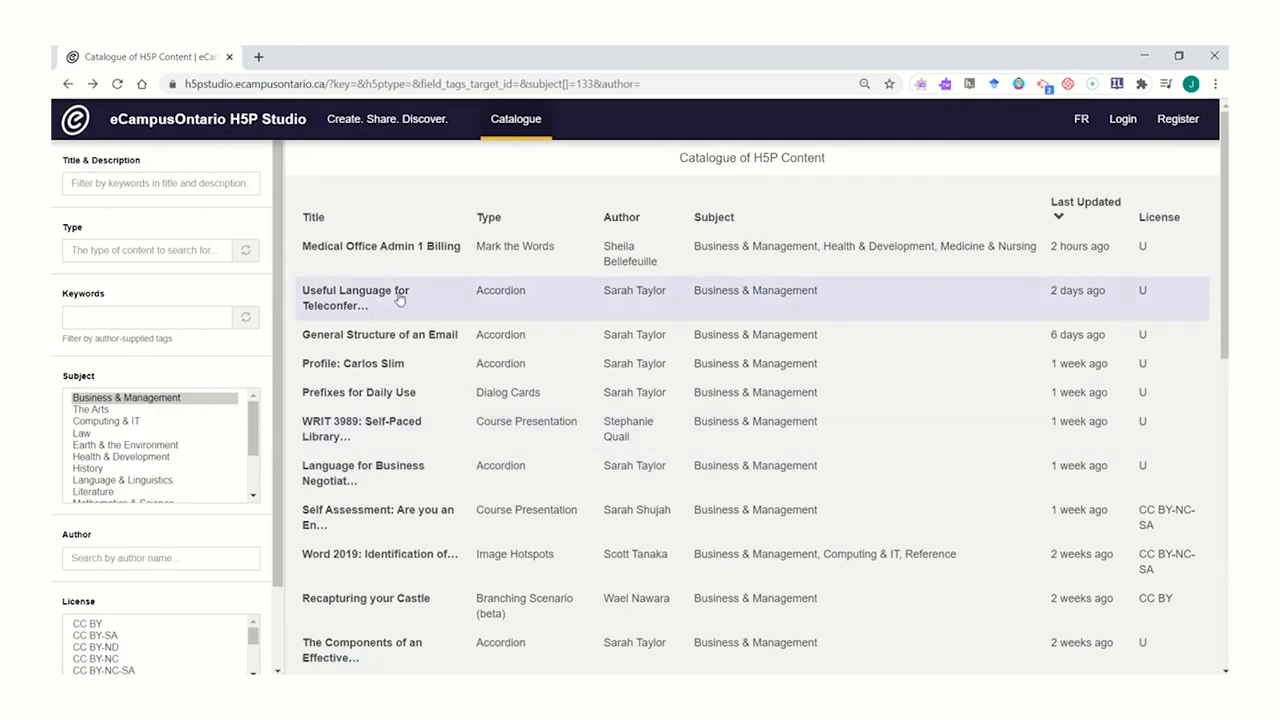
mouse_move(347, 306)
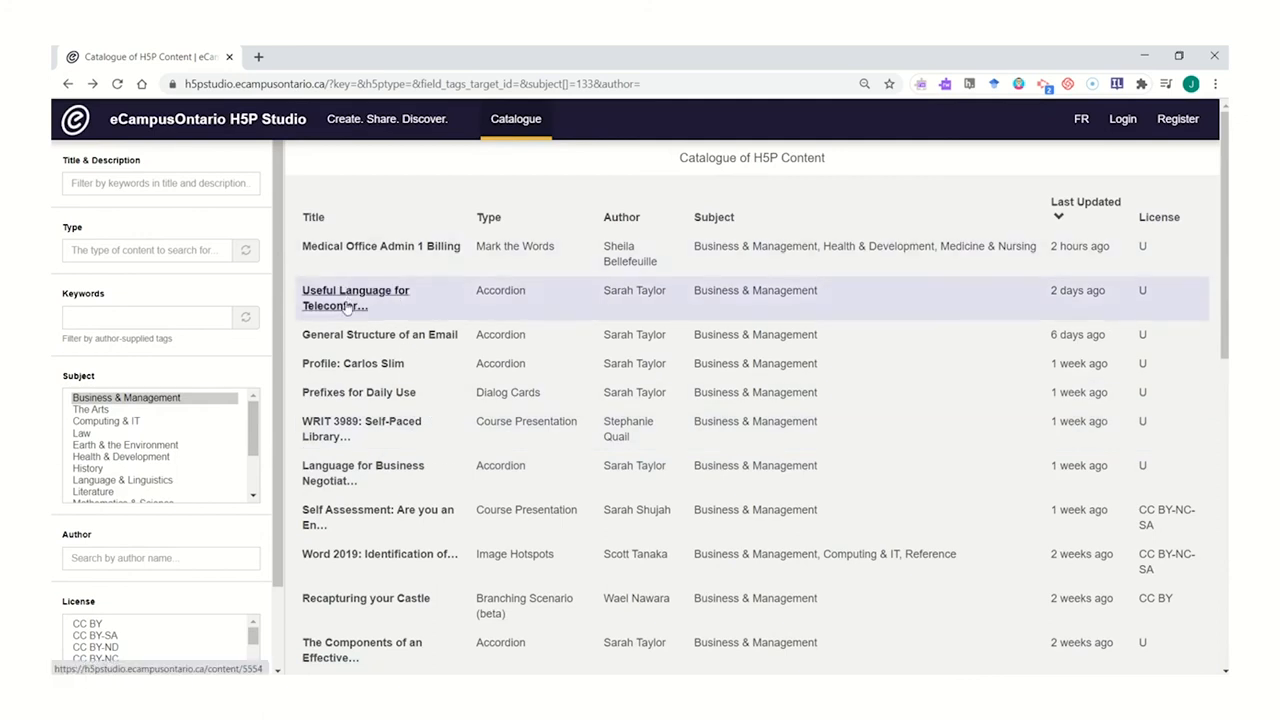
mouse_move(352, 370)
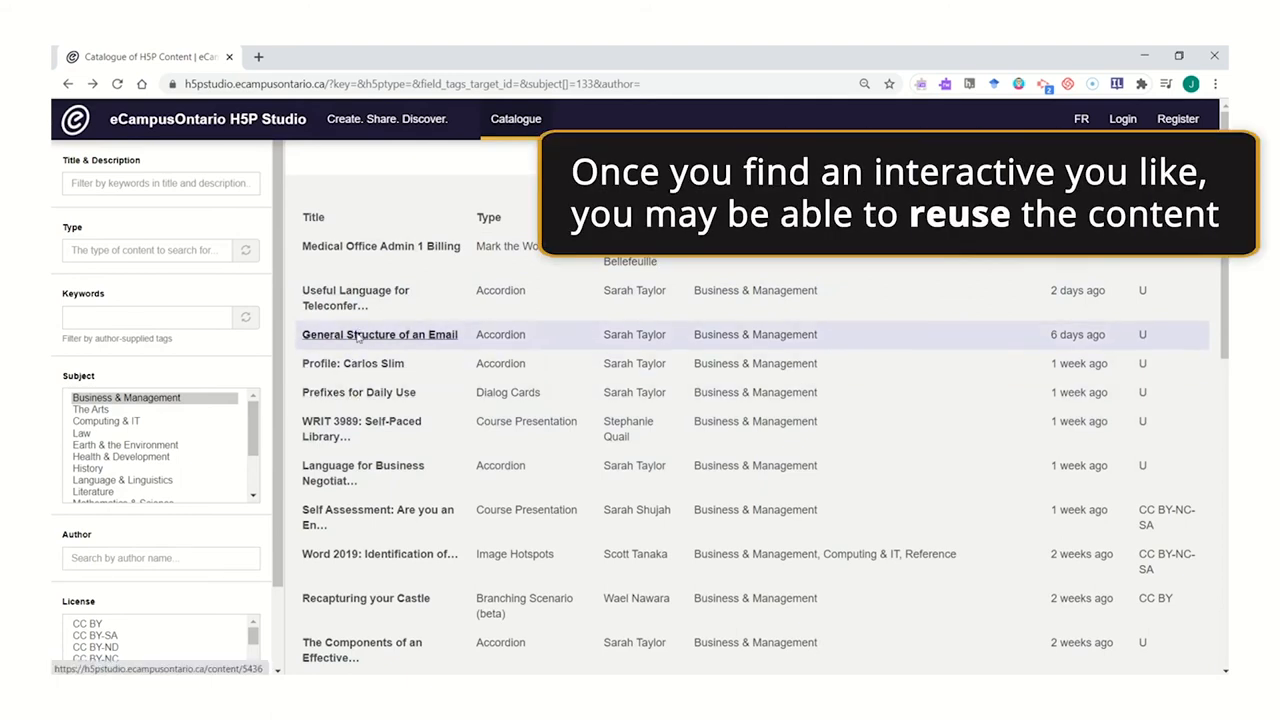
Step: Open the General Structure of an Email interactive and select its Reuse link
click(380, 334)
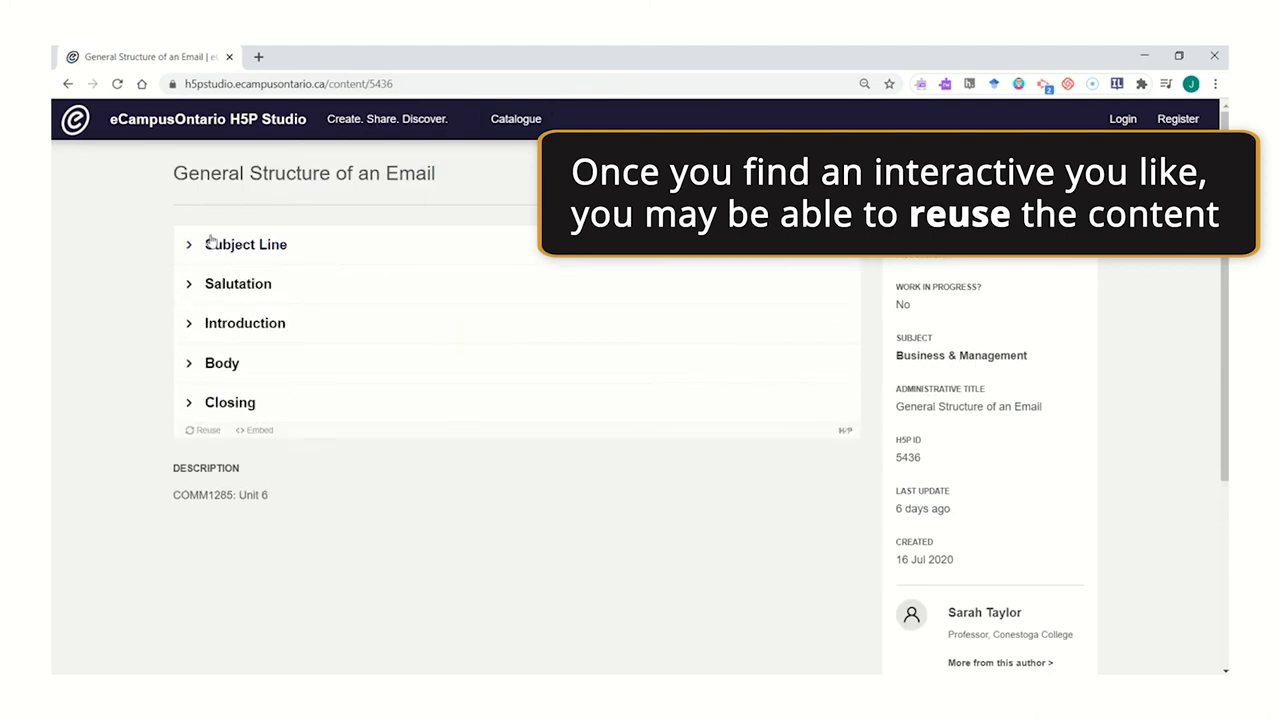
click(203, 431)
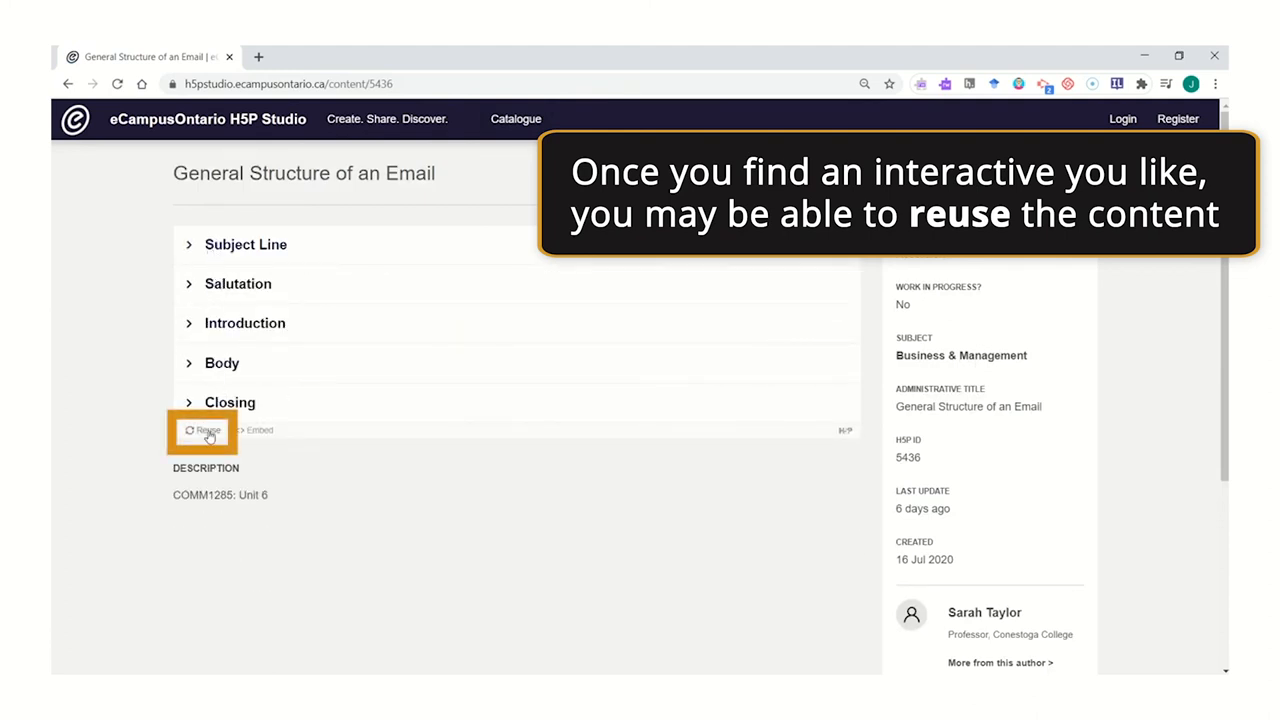
mouse_move(208, 436)
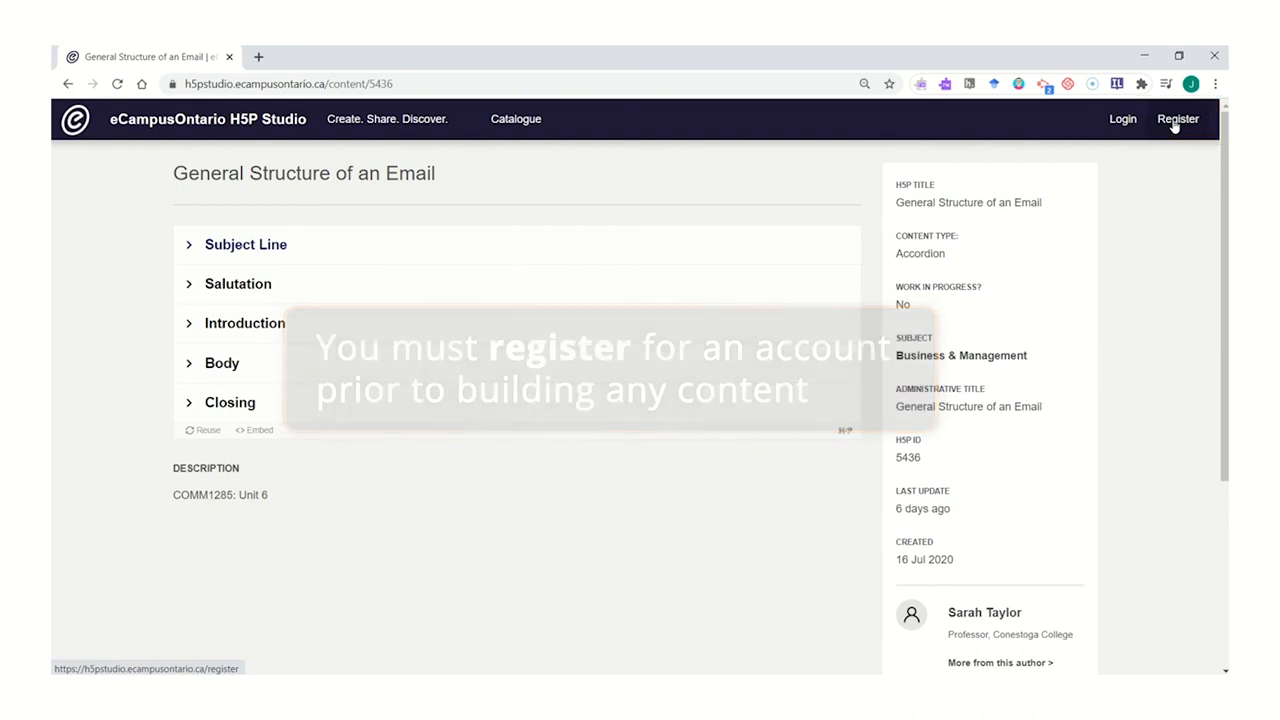
Step: Go to Register and scroll through the Create new account form
click(1178, 119)
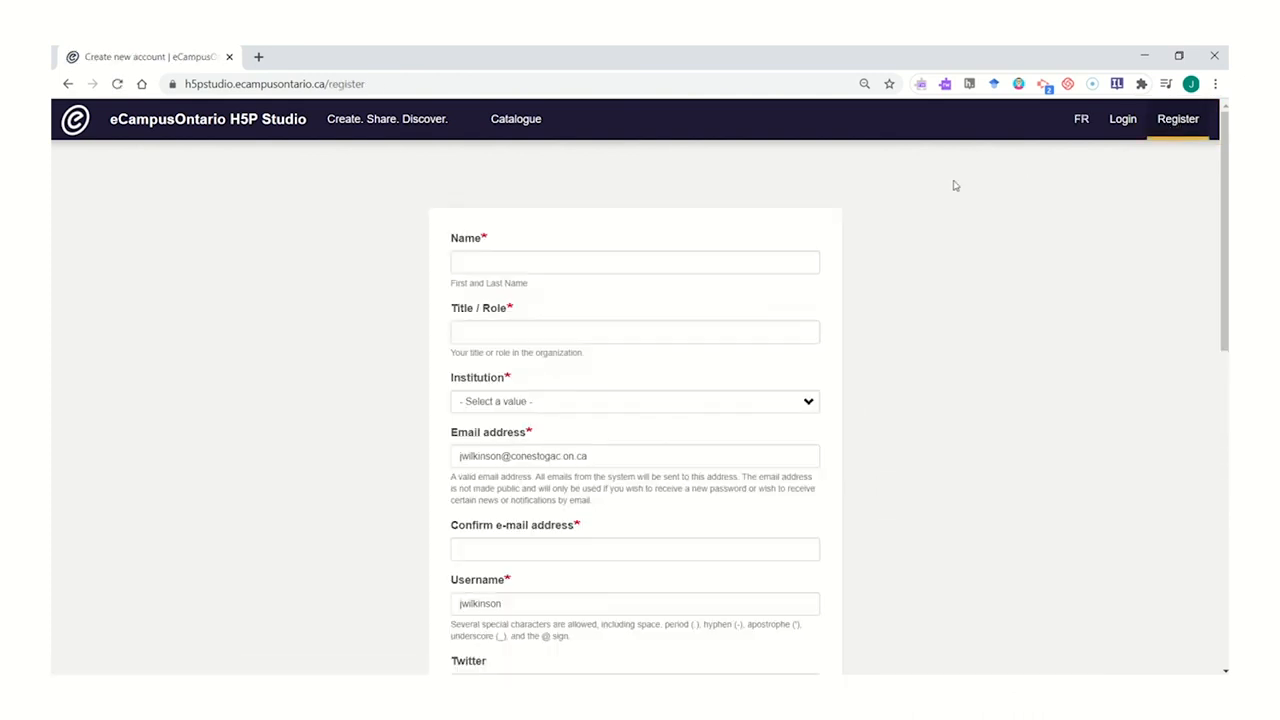
mouse_move(534, 282)
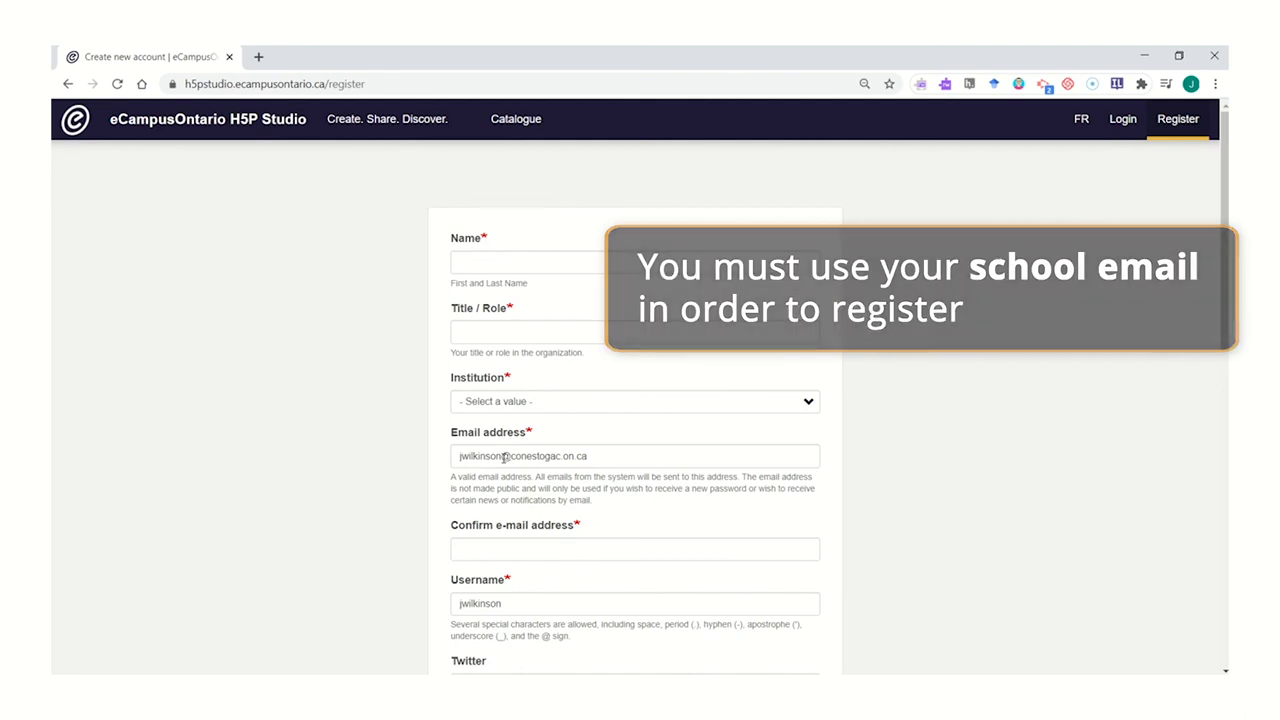
scroll(down, 3)
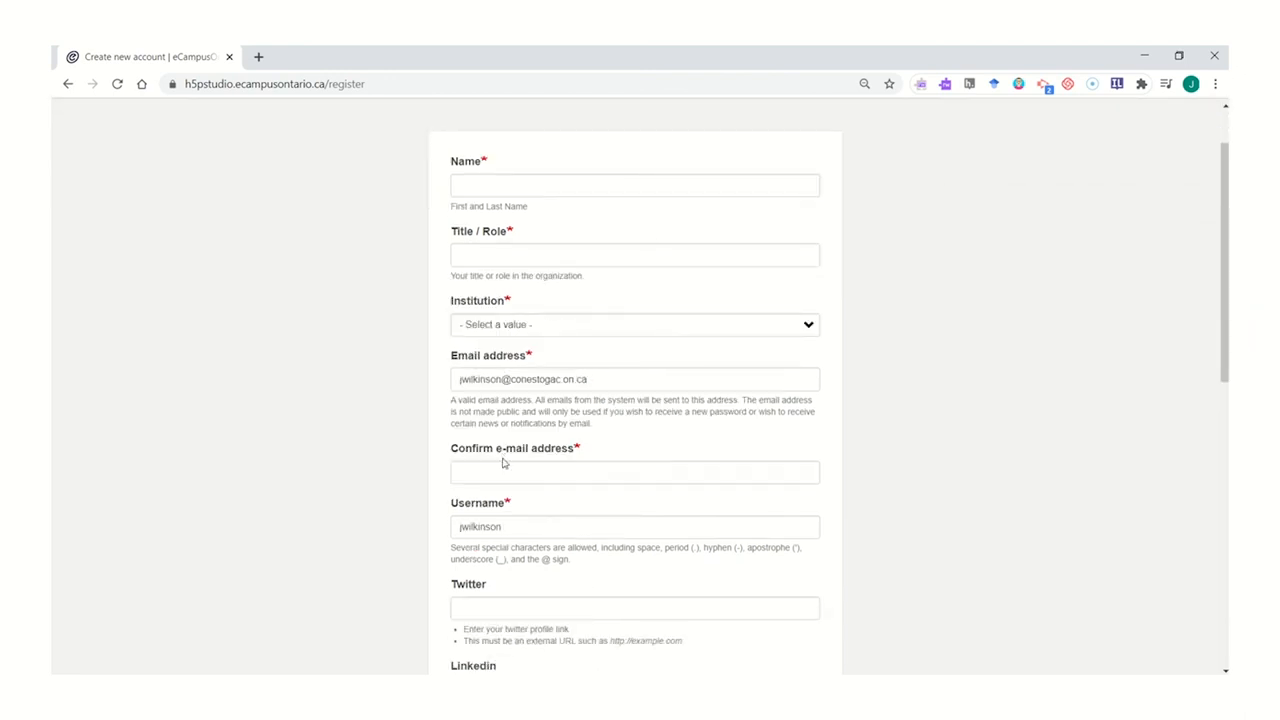